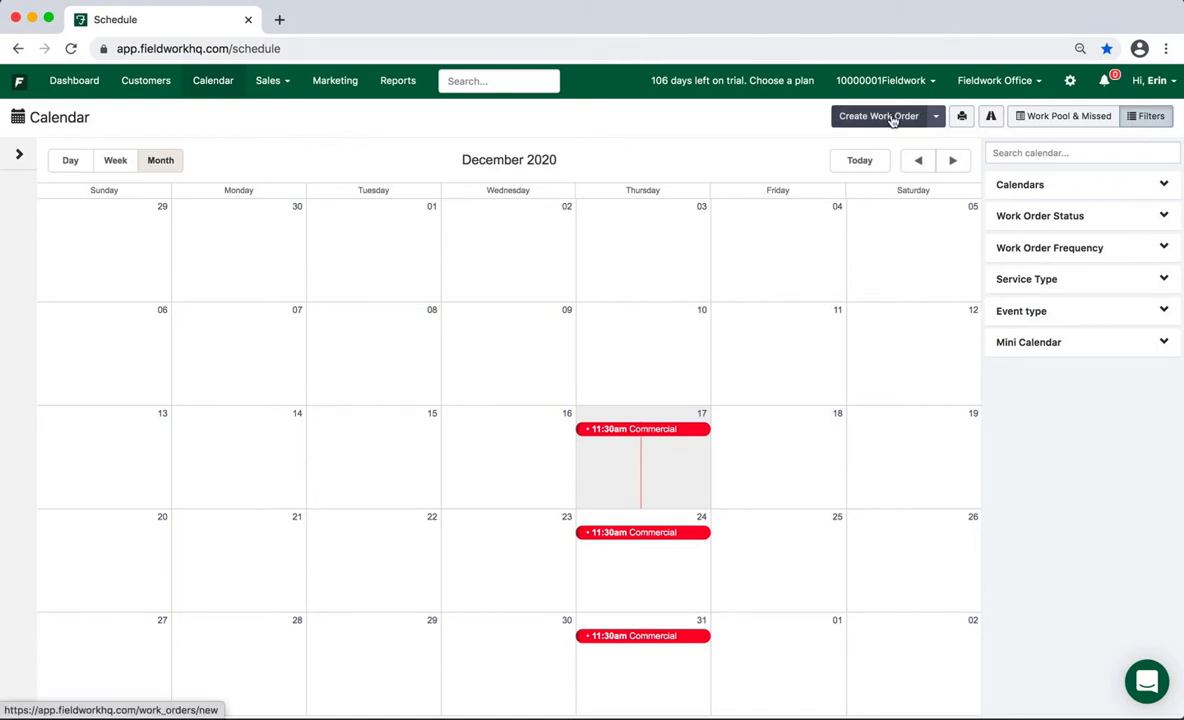
- Create a new work order with Commercial Warehouse as the customer
{"action": "left_click", "coordinate": [878, 116]}
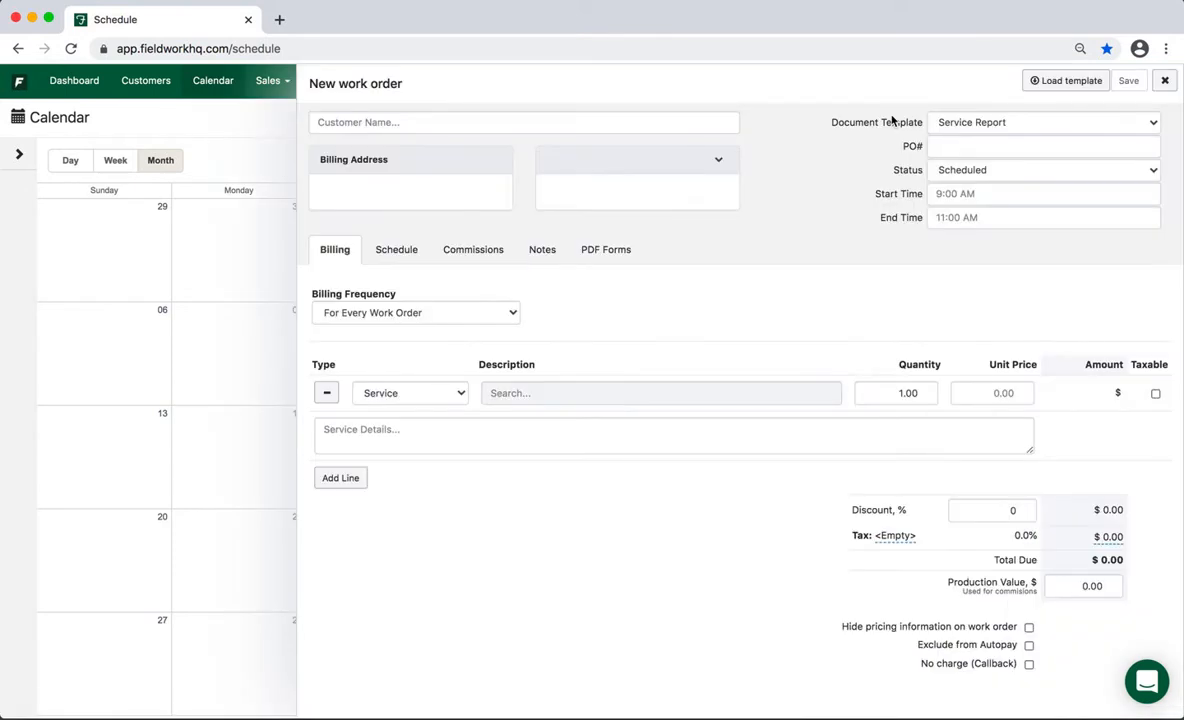
{"action": "left_click", "coordinate": [522, 122]}
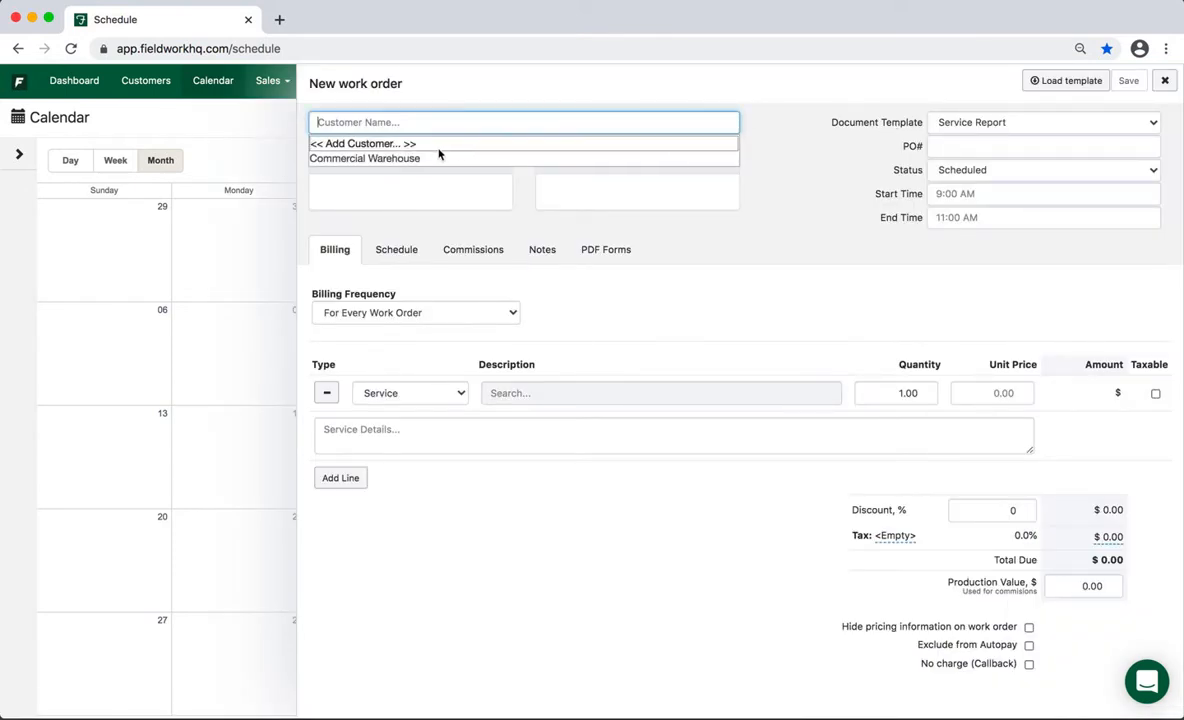
{"action": "left_click", "coordinate": [364, 158]}
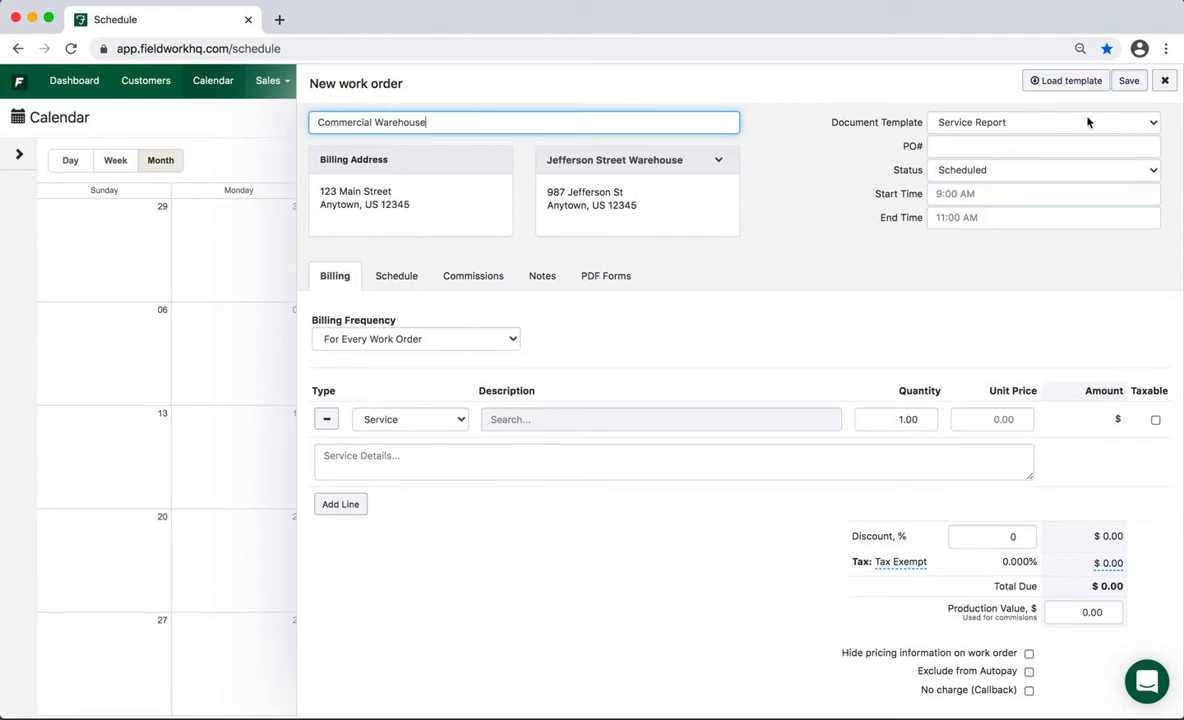
- Load the Commercial Weekly template, set status to Anytime, and save the order
{"action": "left_click", "coordinate": [1065, 80]}
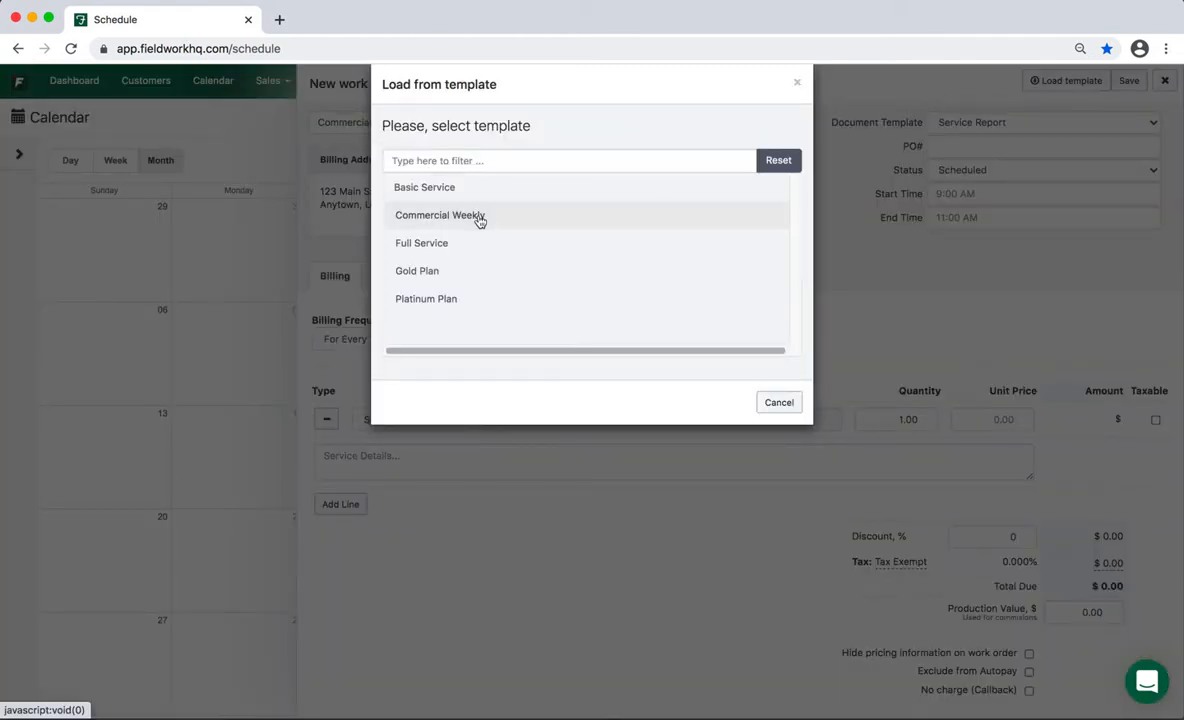
{"action": "left_click", "coordinate": [439, 215]}
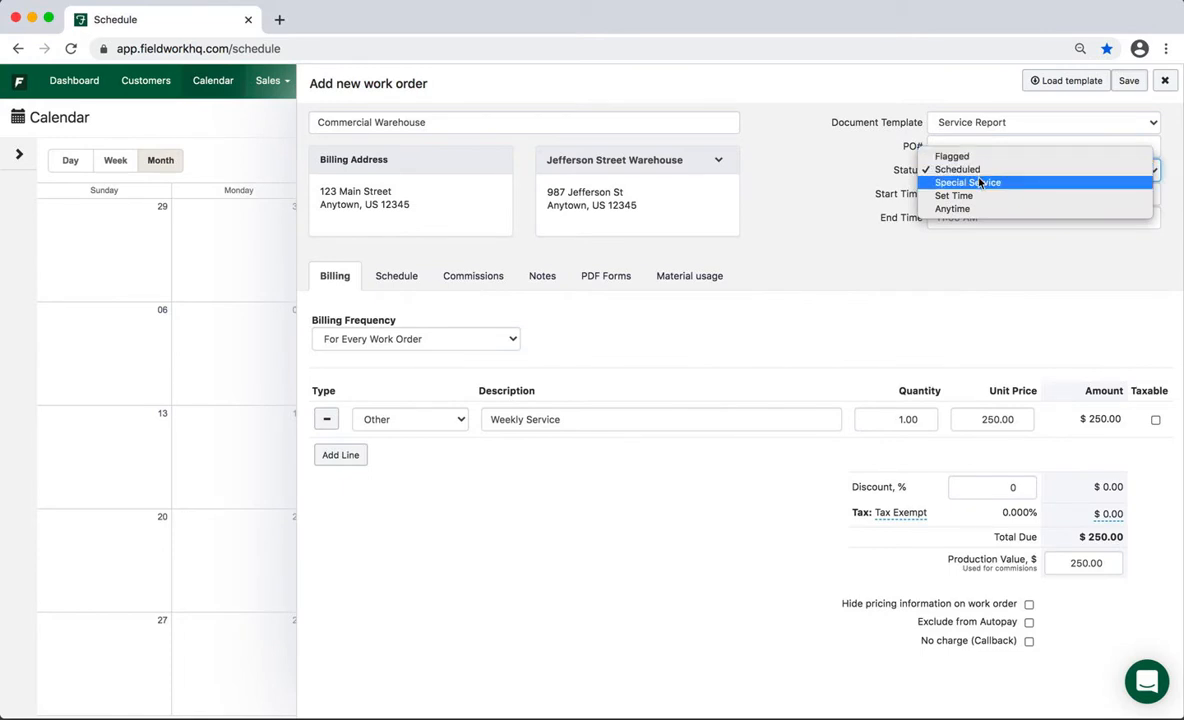
{"action": "mouse_move", "coordinate": [952, 208]}
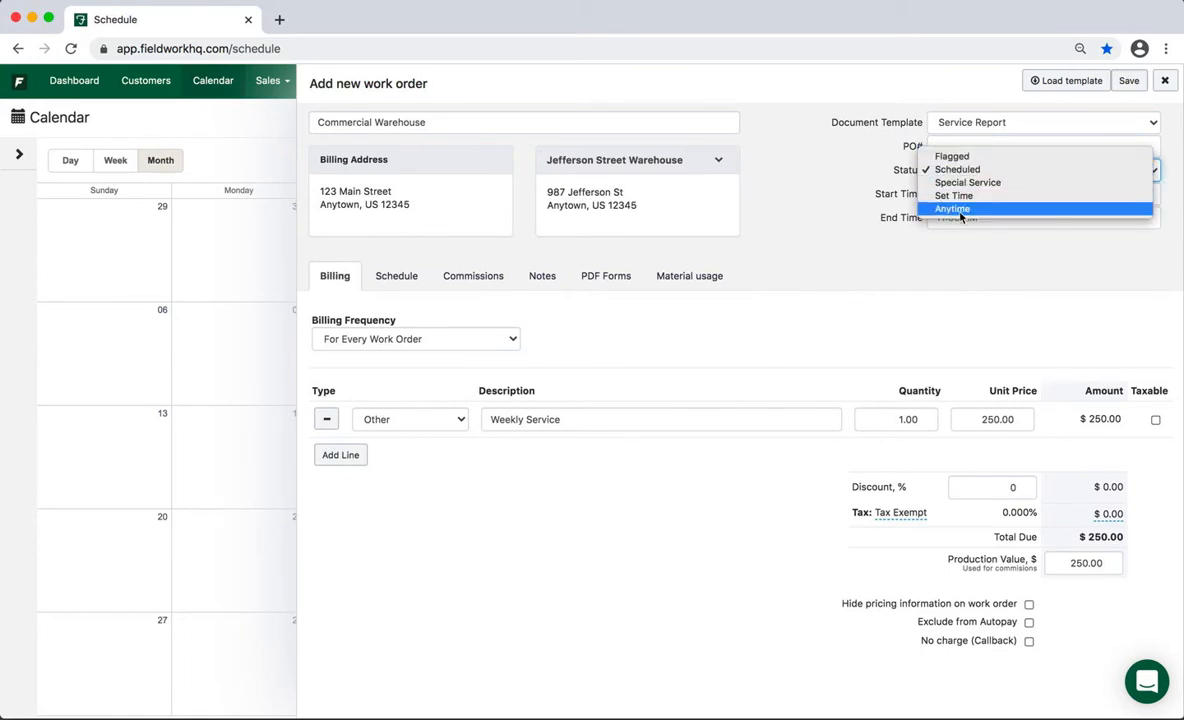
{"action": "left_click", "coordinate": [952, 208]}
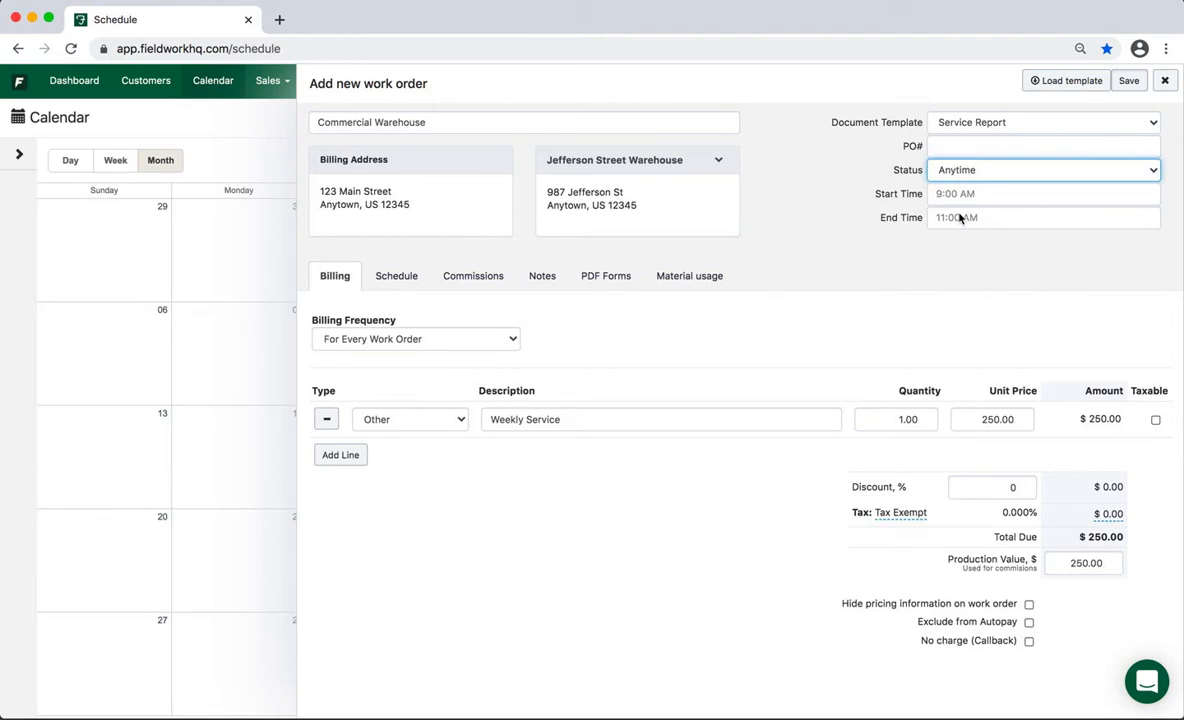
{"action": "left_click", "coordinate": [1128, 80]}
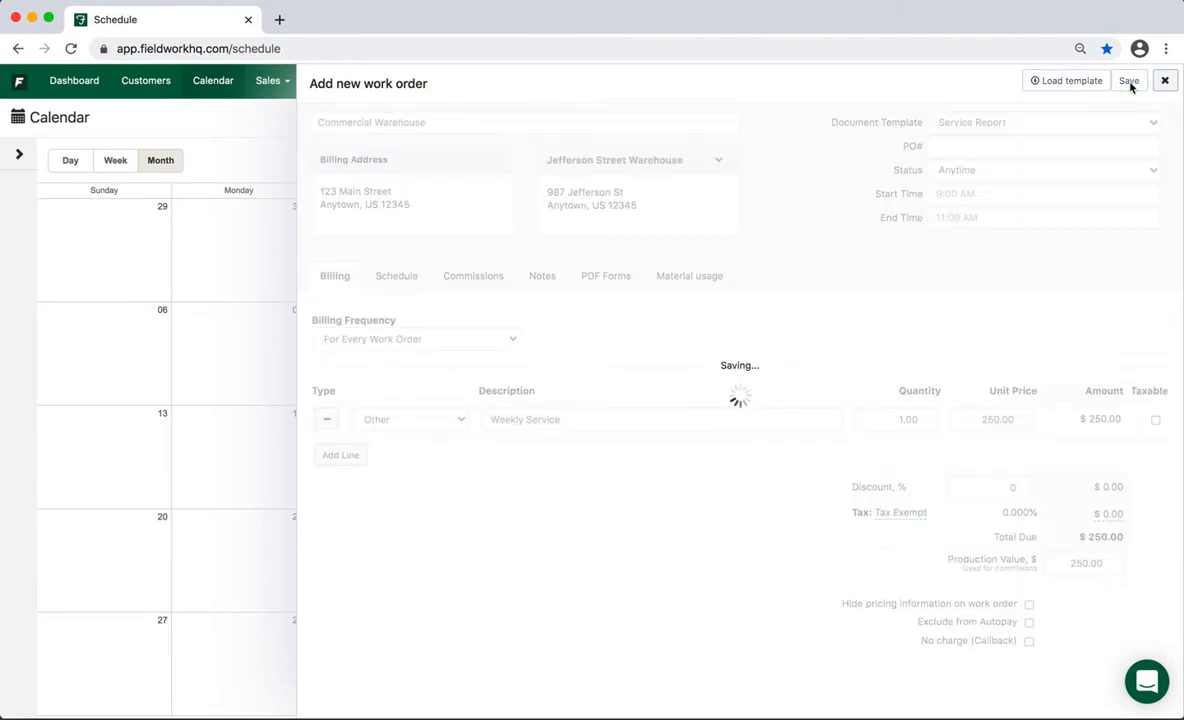
- Open the red 11:30am Commercial event to edit work order #13616
{"action": "left_click", "coordinate": [1128, 80]}
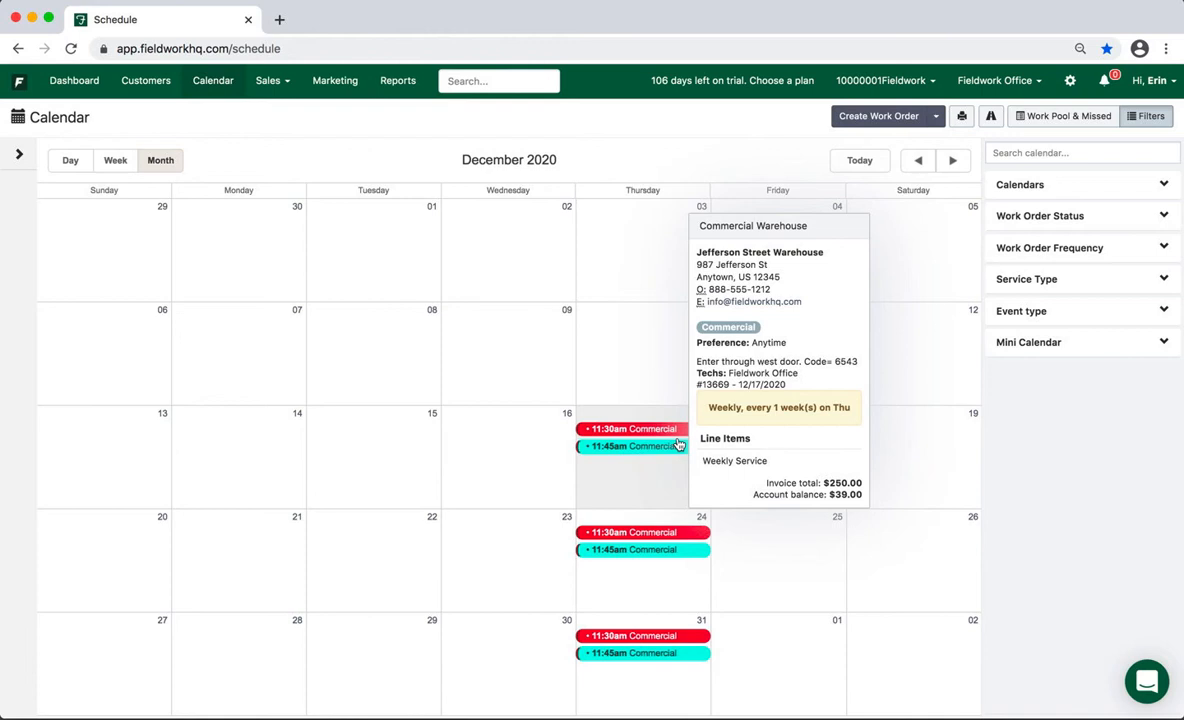
{"action": "left_click", "coordinate": [635, 428]}
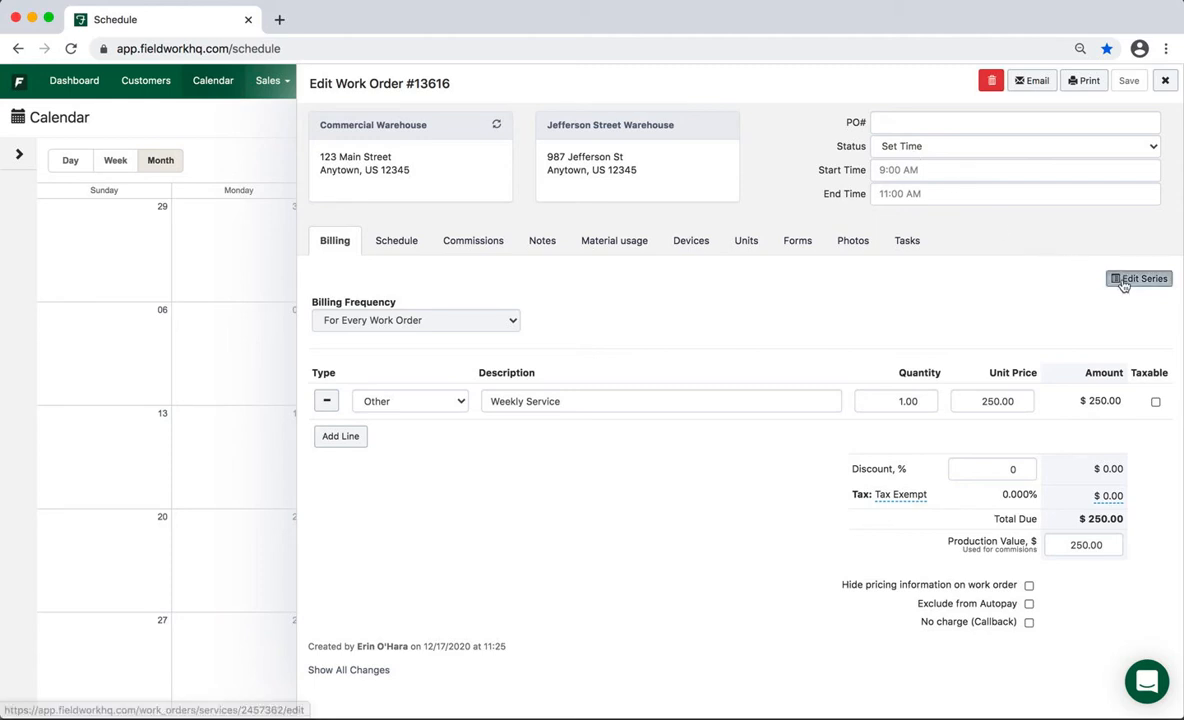
- Change the 11:30am series status from Set Time to Scheduled and update the series
{"action": "left_click", "coordinate": [1143, 278]}
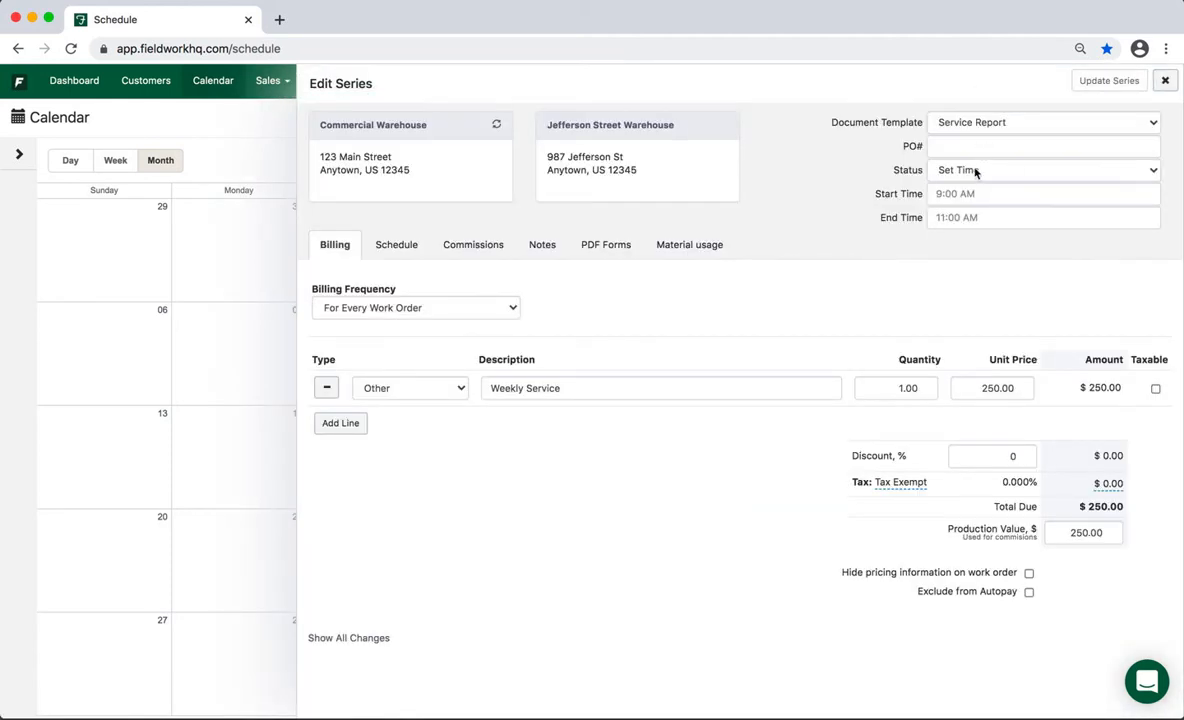
{"action": "left_click", "coordinate": [1043, 169]}
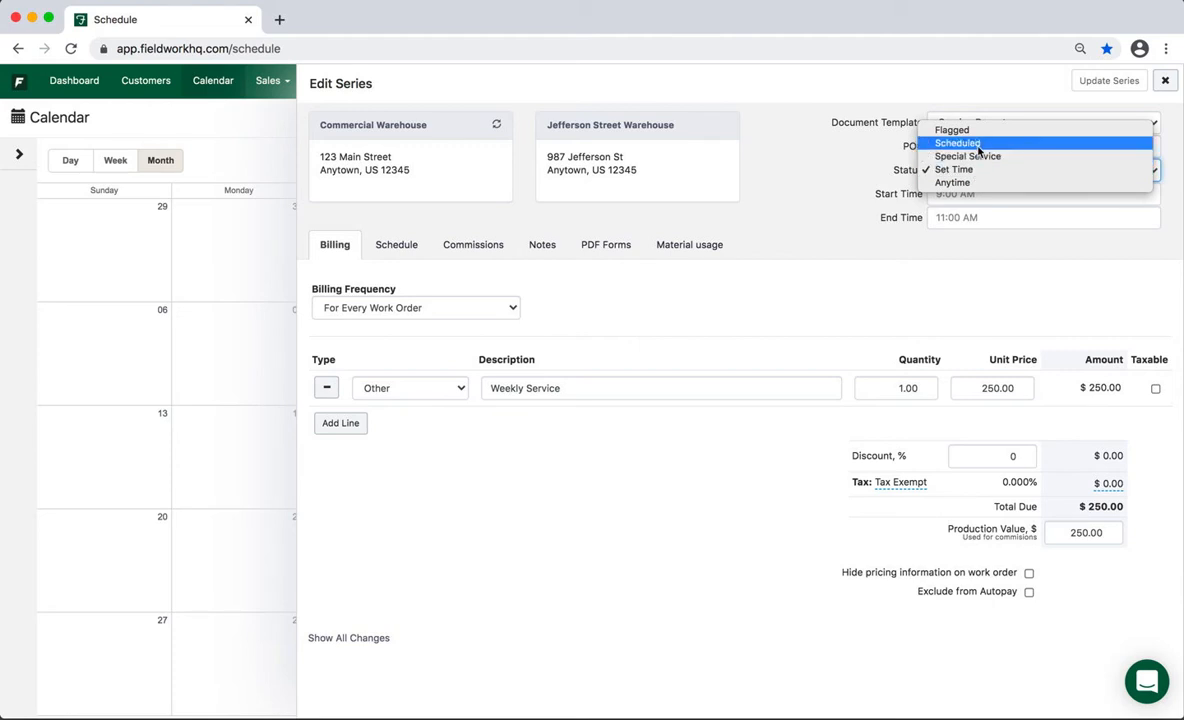
{"action": "left_click", "coordinate": [957, 143]}
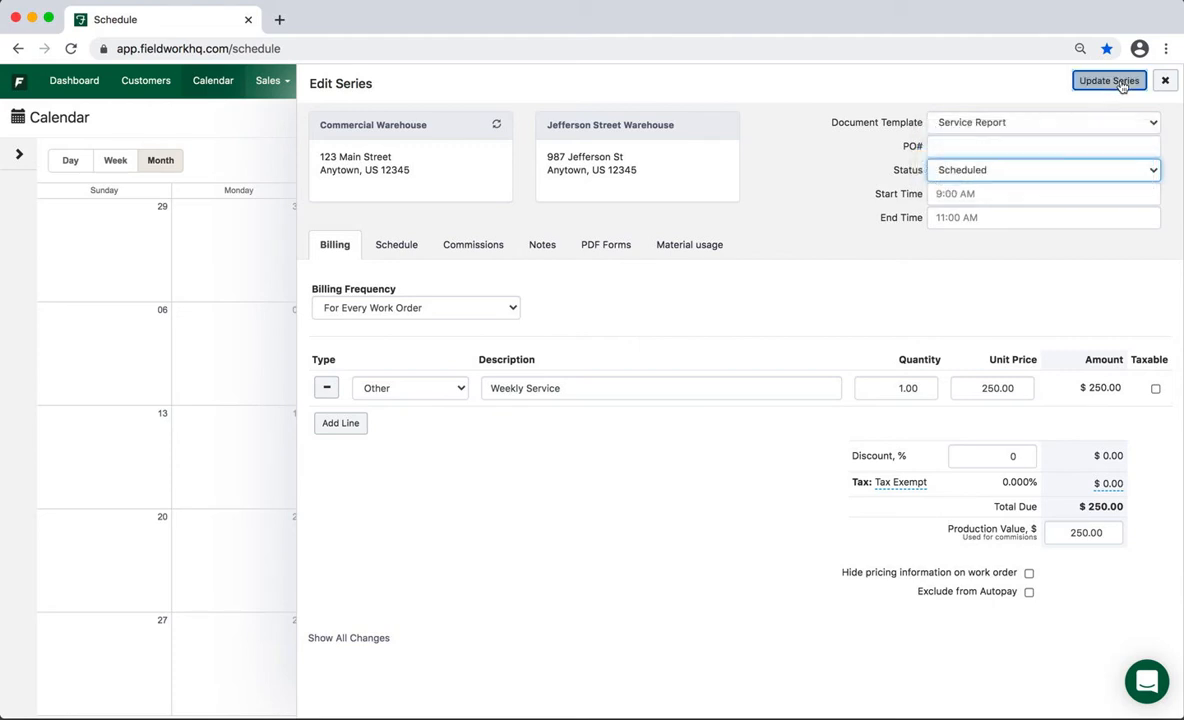
{"action": "left_click", "coordinate": [1108, 80]}
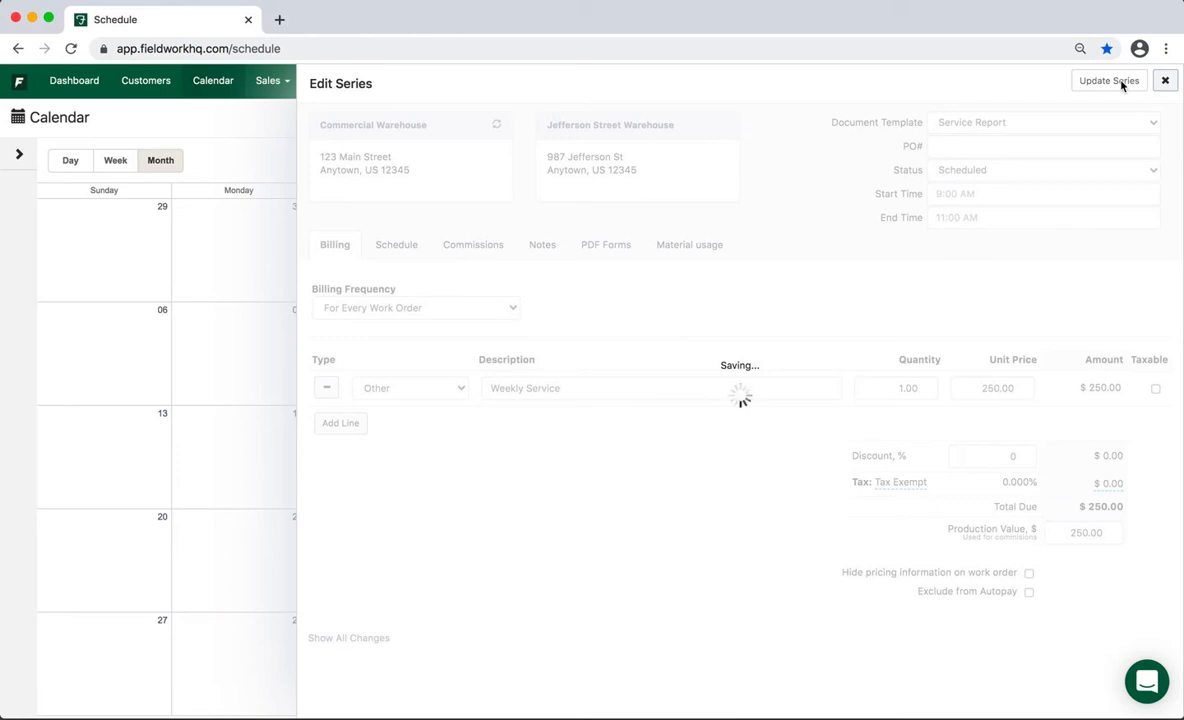
{"action": "left_click", "coordinate": [1108, 80]}
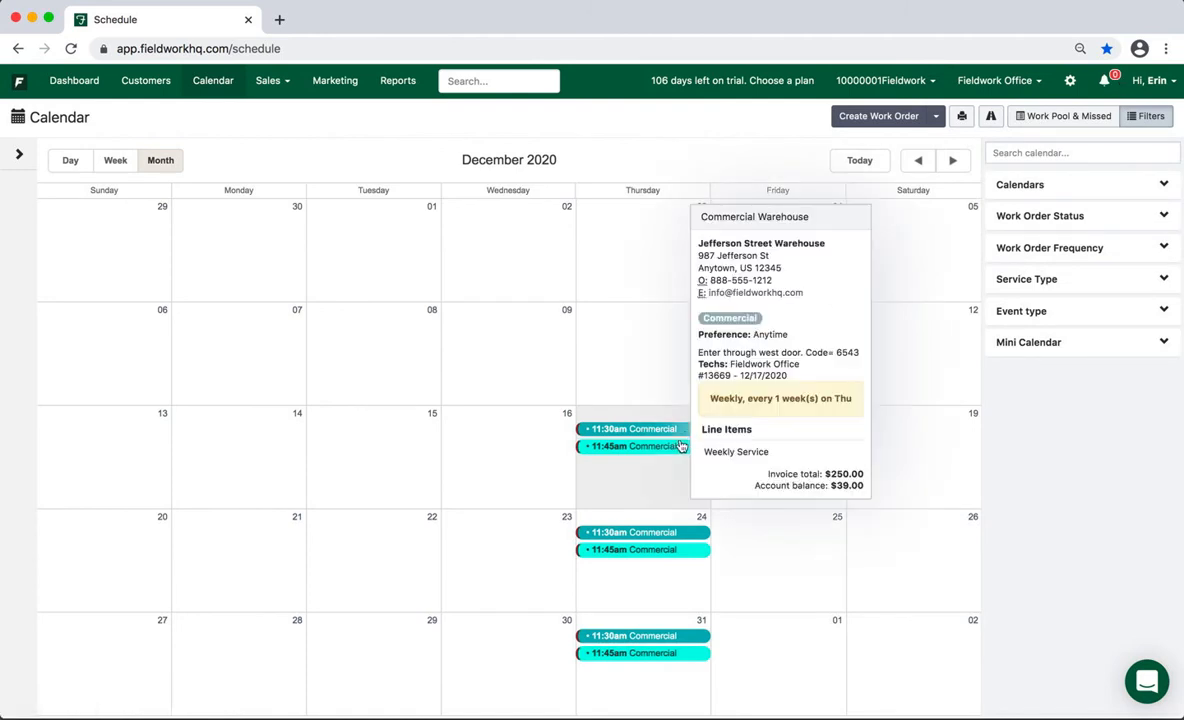
- Open Work Order Statuses under Company Setup in the settings
{"action": "left_click", "coordinate": [1070, 80]}
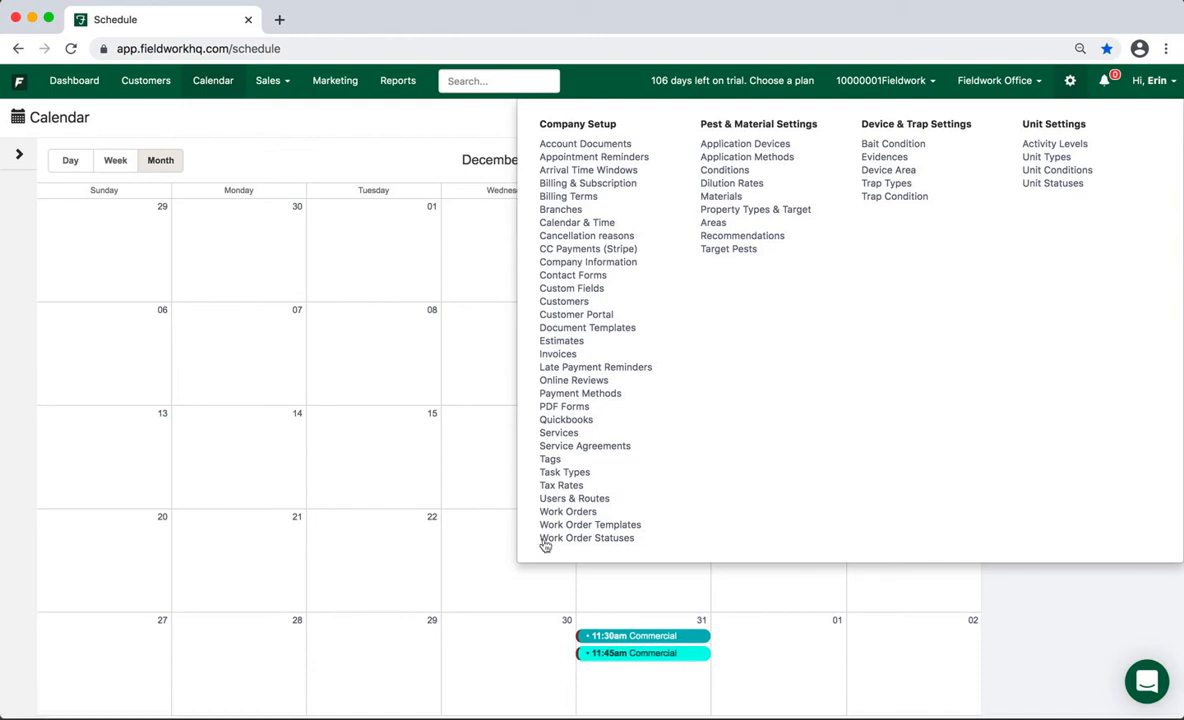
{"action": "left_click", "coordinate": [587, 537]}
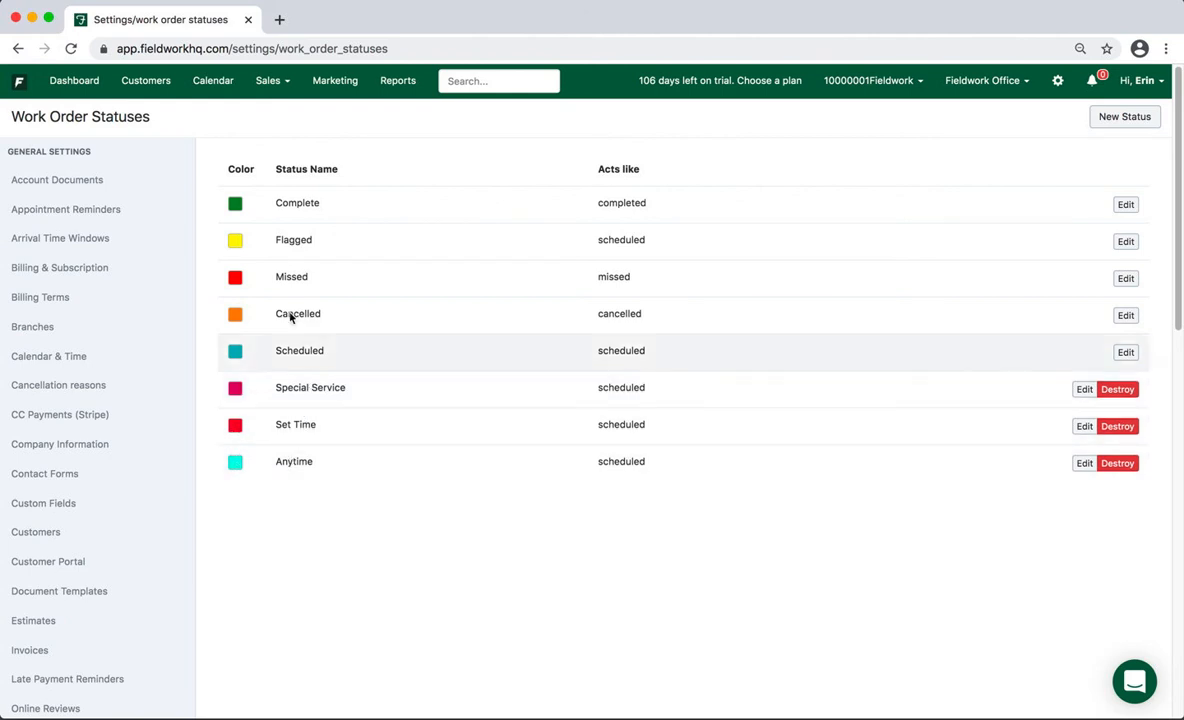
- Go back to the calendar view from the top navigation
{"action": "left_click", "coordinate": [212, 80]}
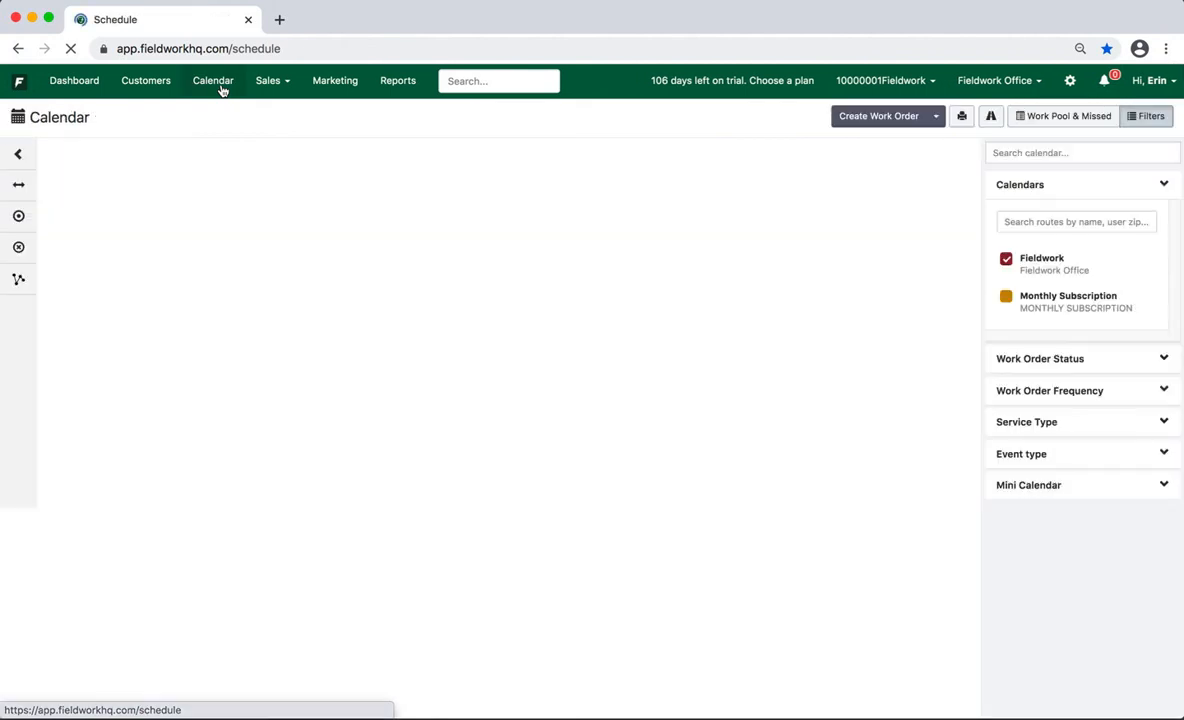
{"action": "left_click", "coordinate": [212, 80]}
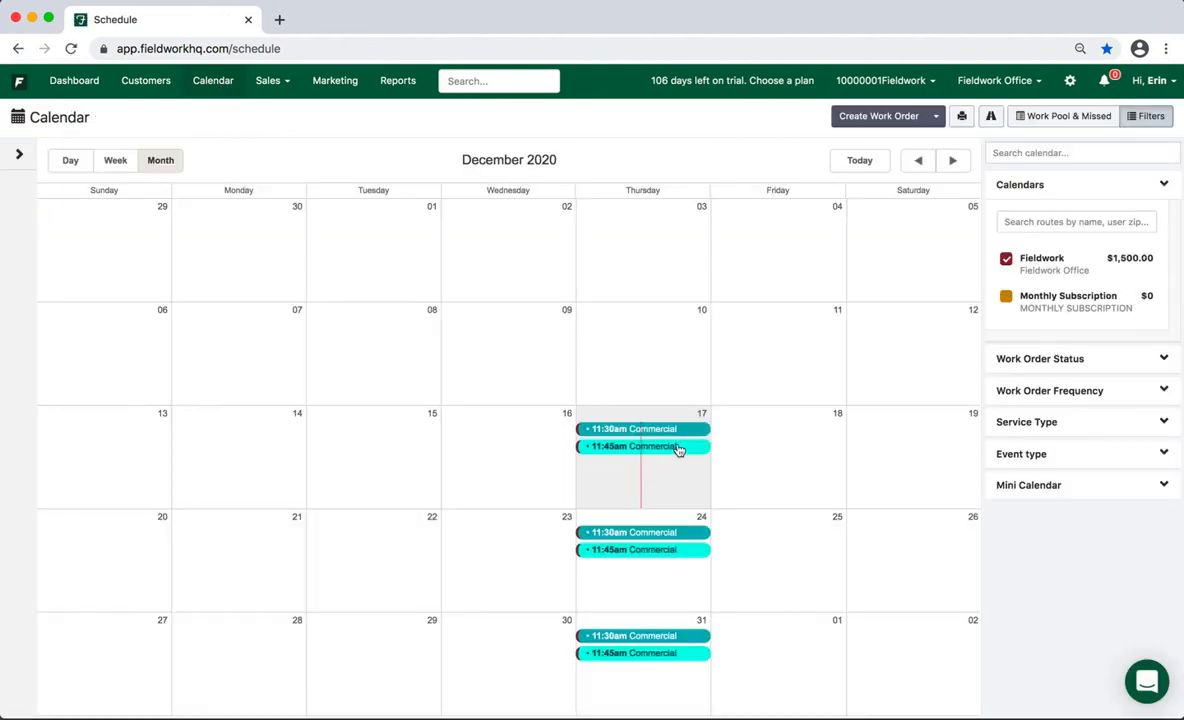
{"action": "mouse_move", "coordinate": [675, 497]}
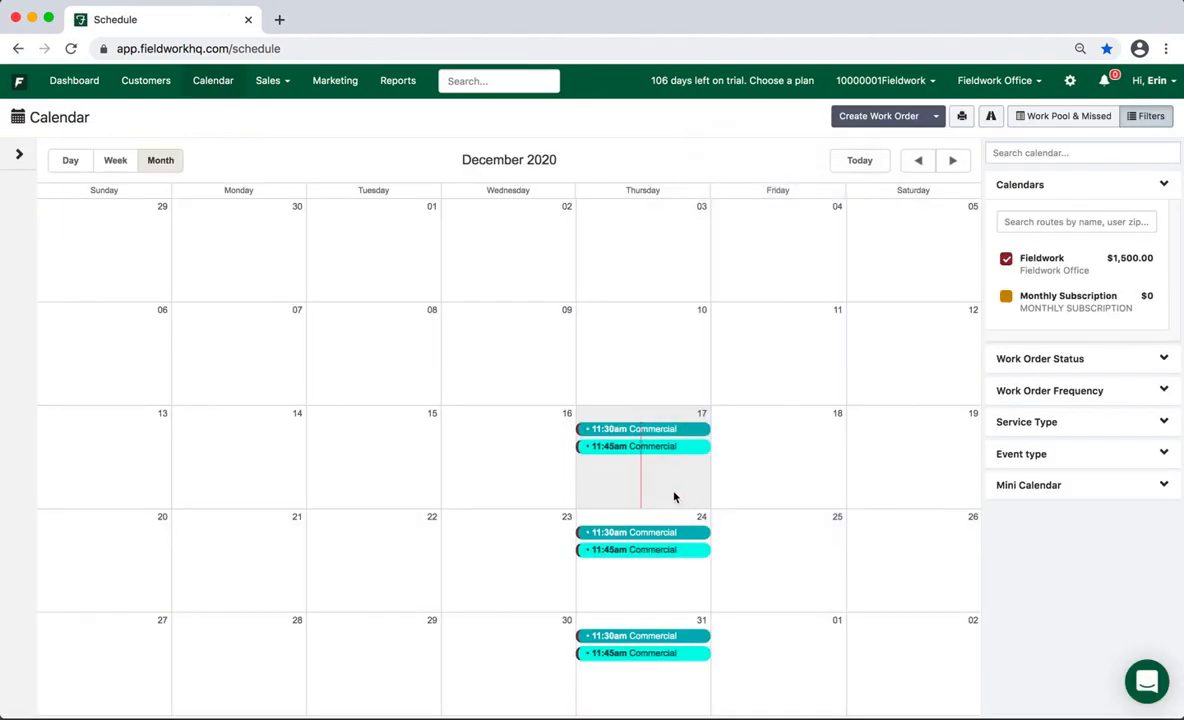